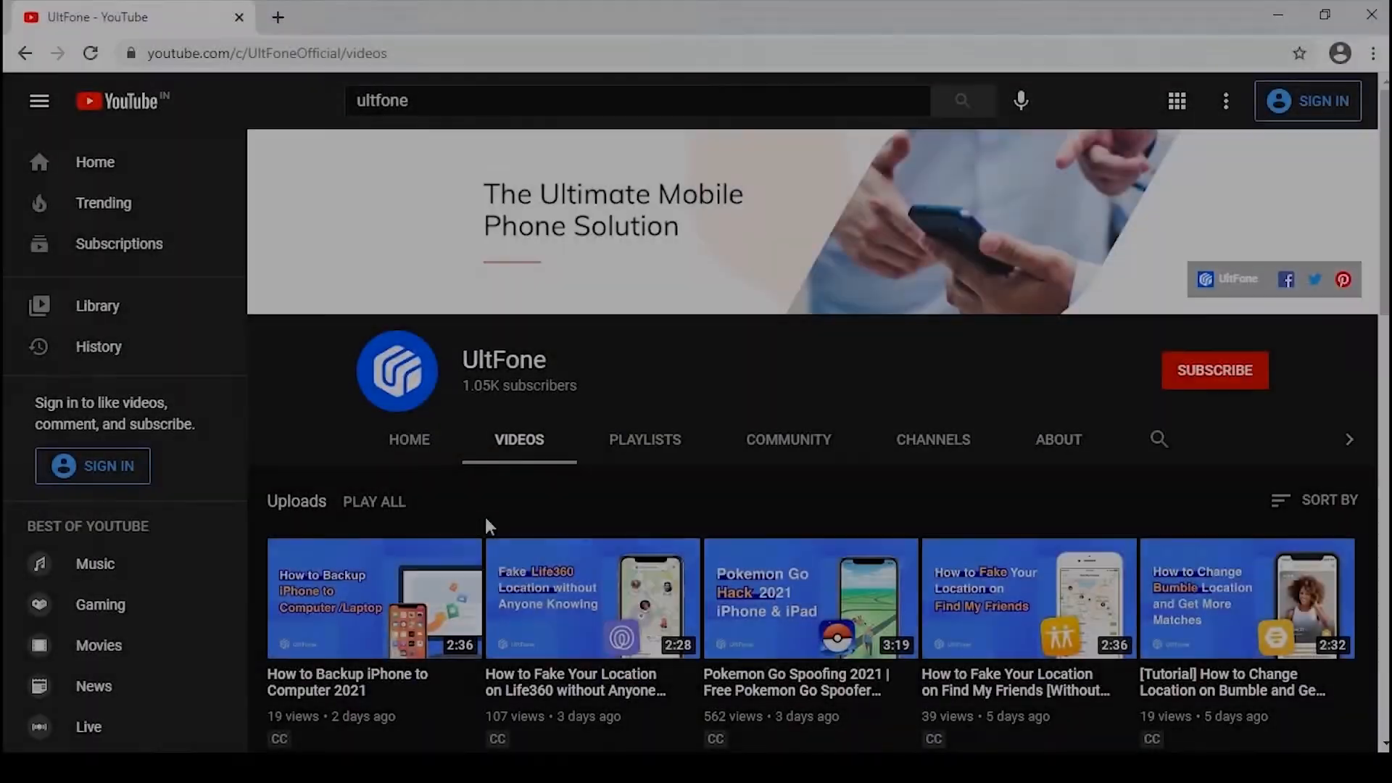
- Subscribe to the UltFone channel from the video intro
scroll(down, 3)
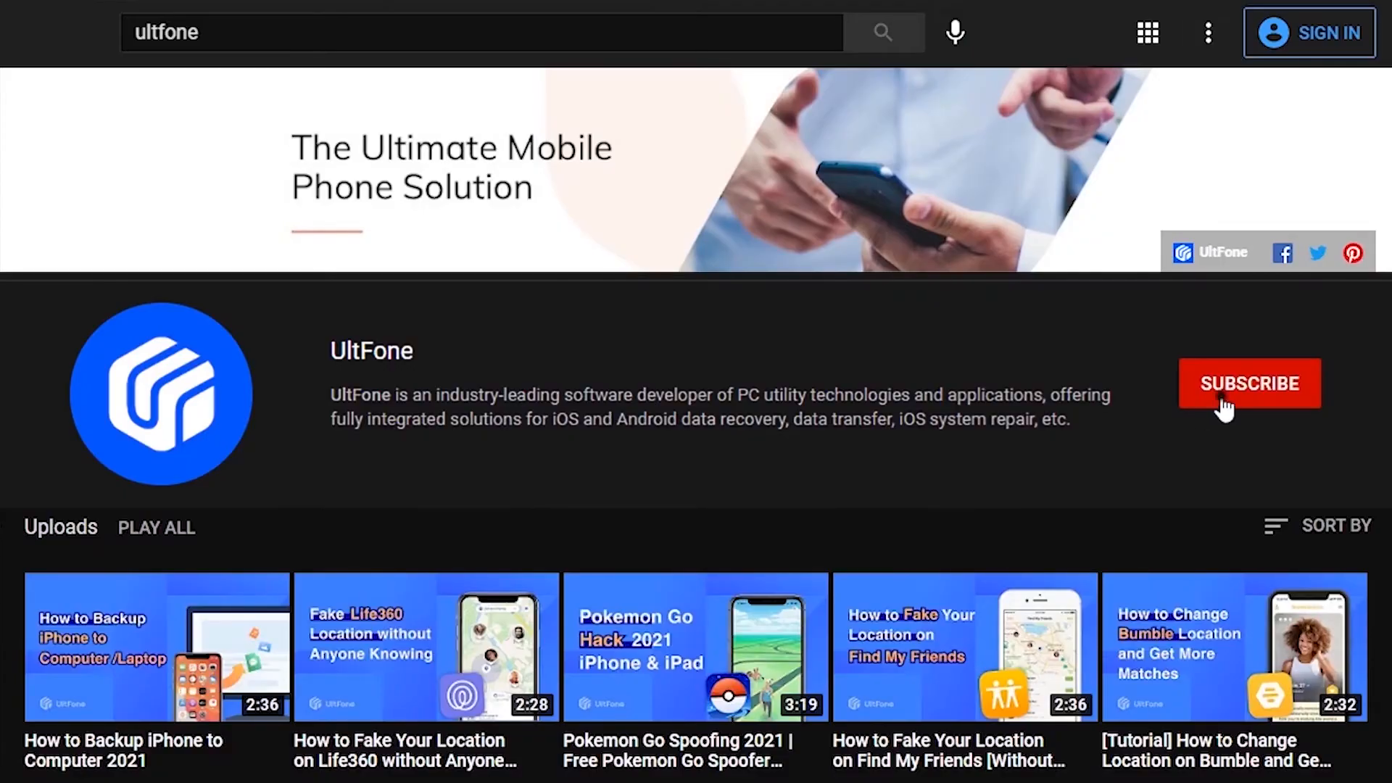
click(1249, 383)
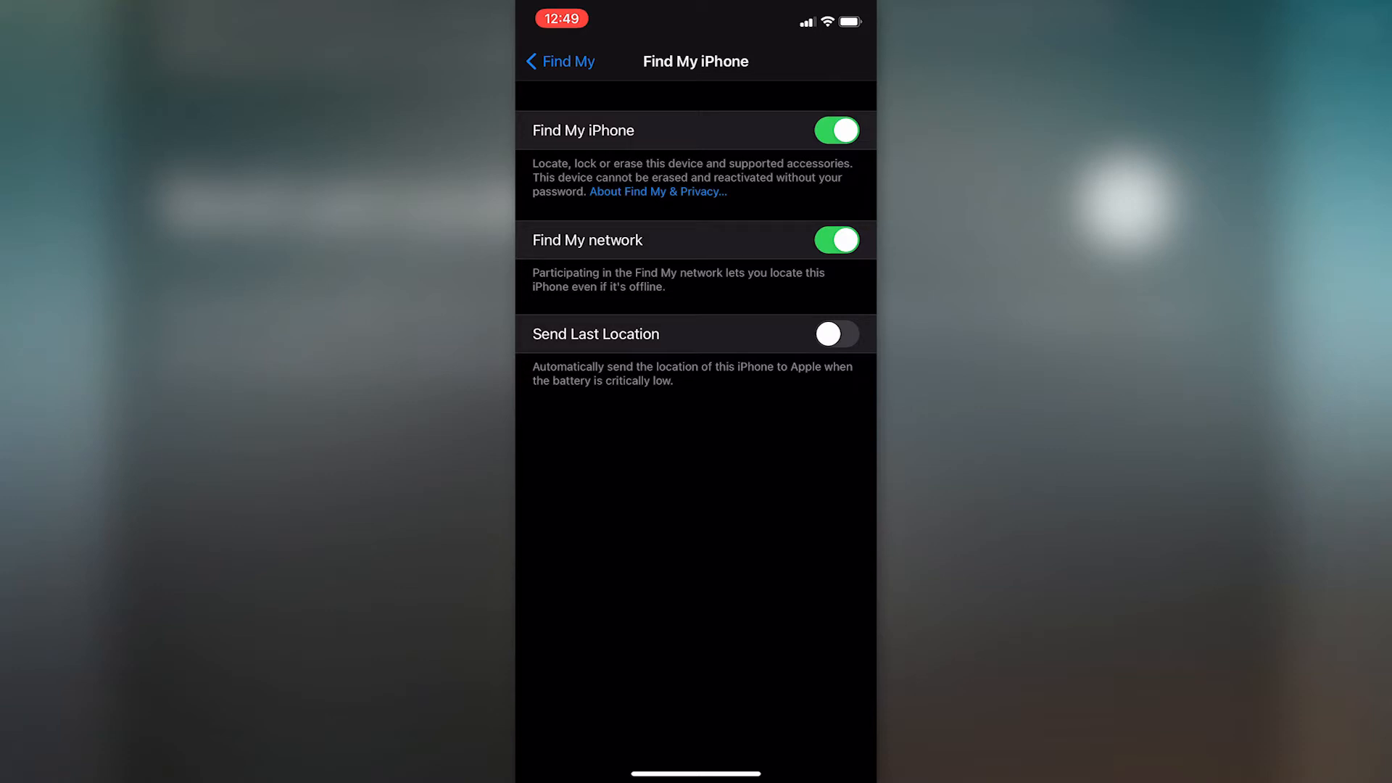
- Attempt to turn off Find My iPhone in Settings with no password, failing verification
click(835, 130)
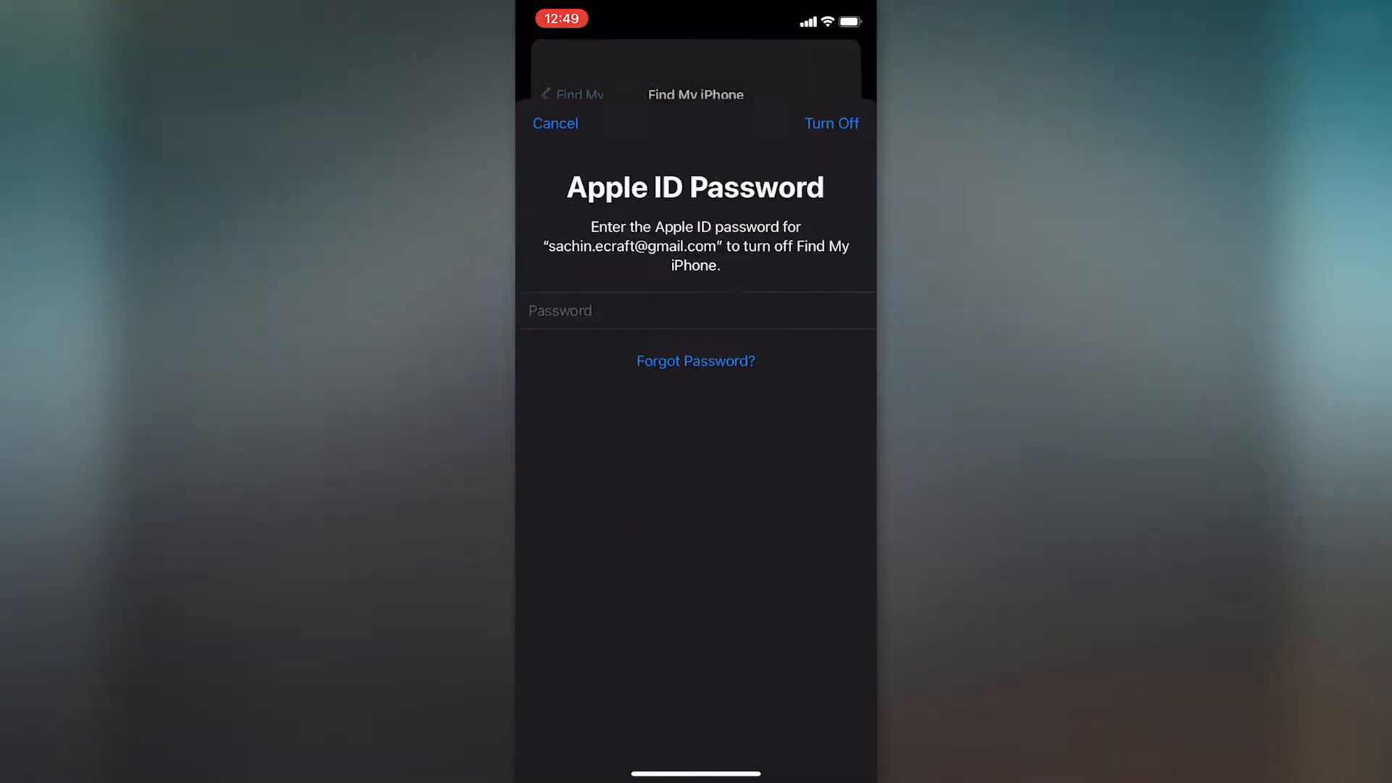
click(830, 122)
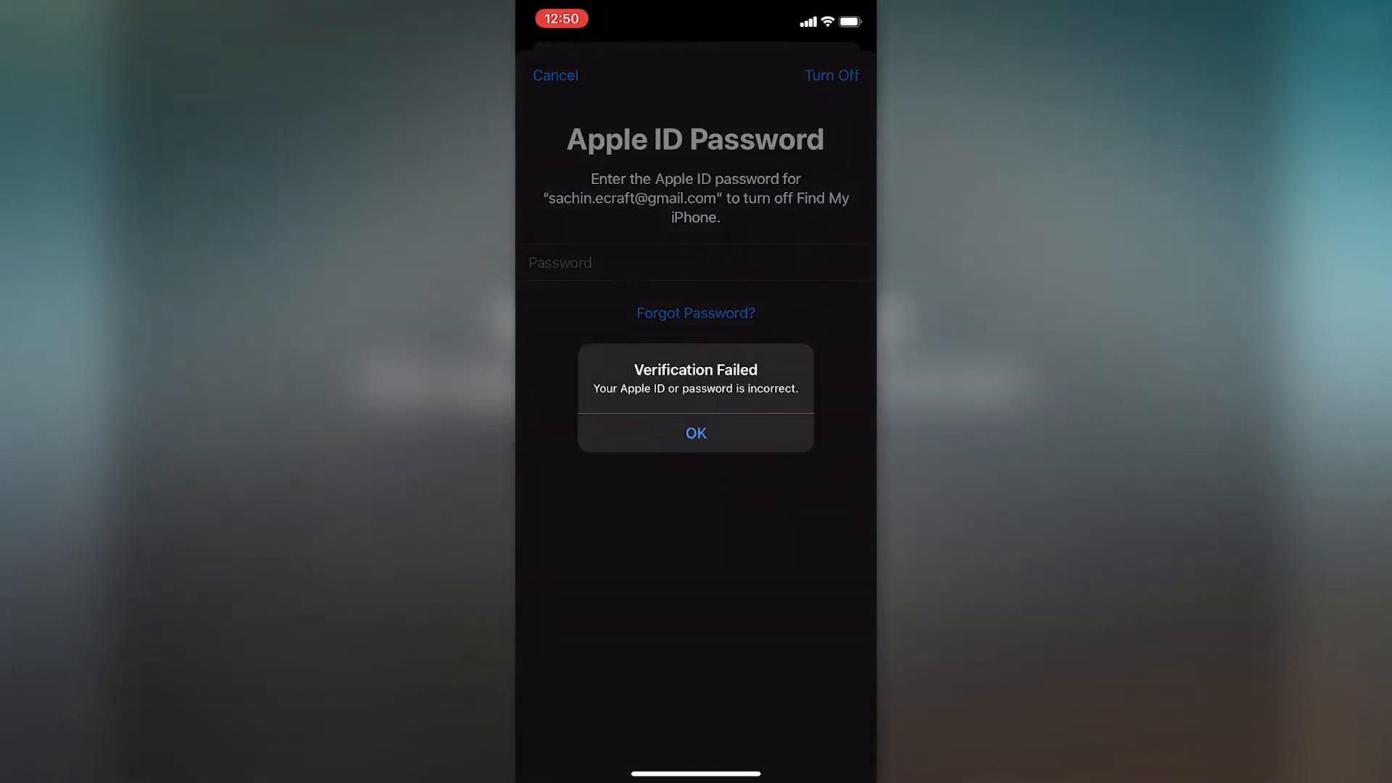
click(695, 433)
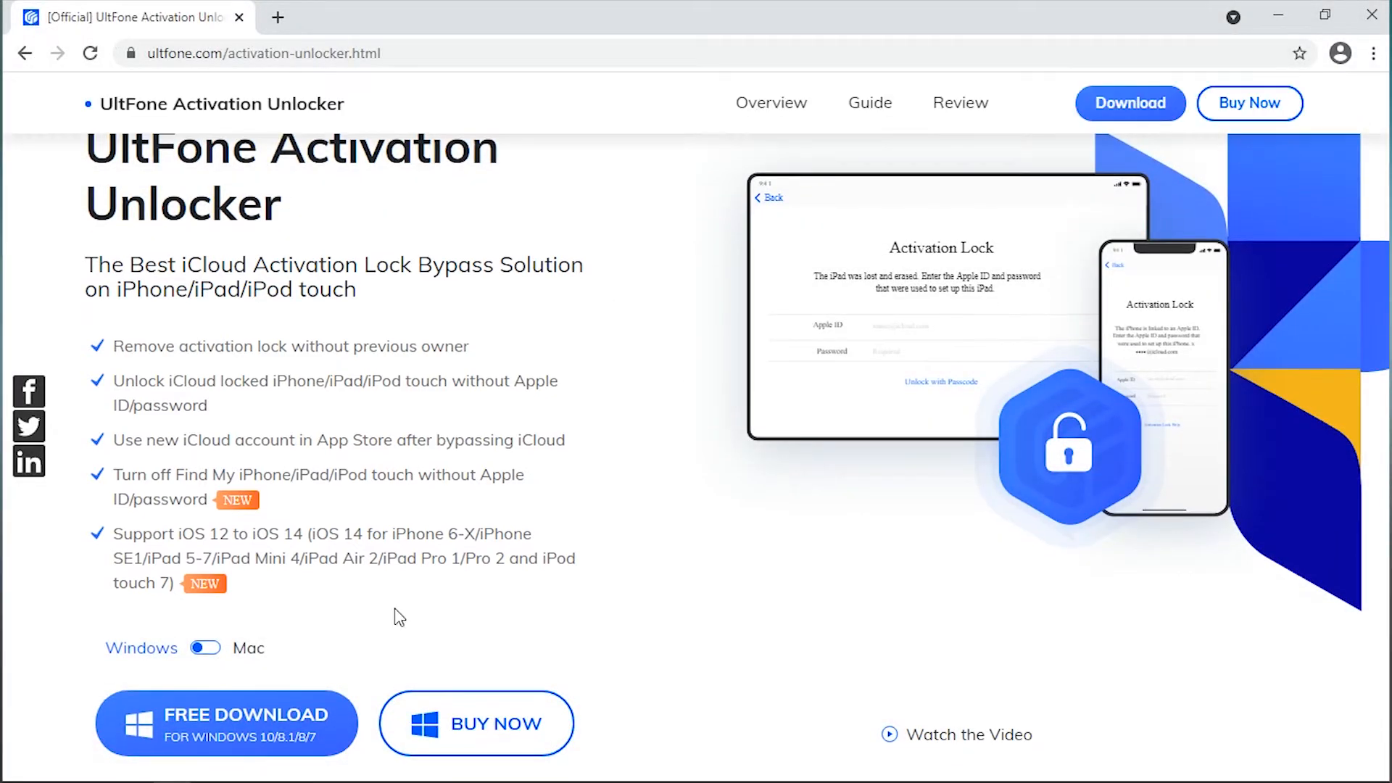
- Launch UltFone Activation Unlocker to reach its feature choices
click(226, 723)
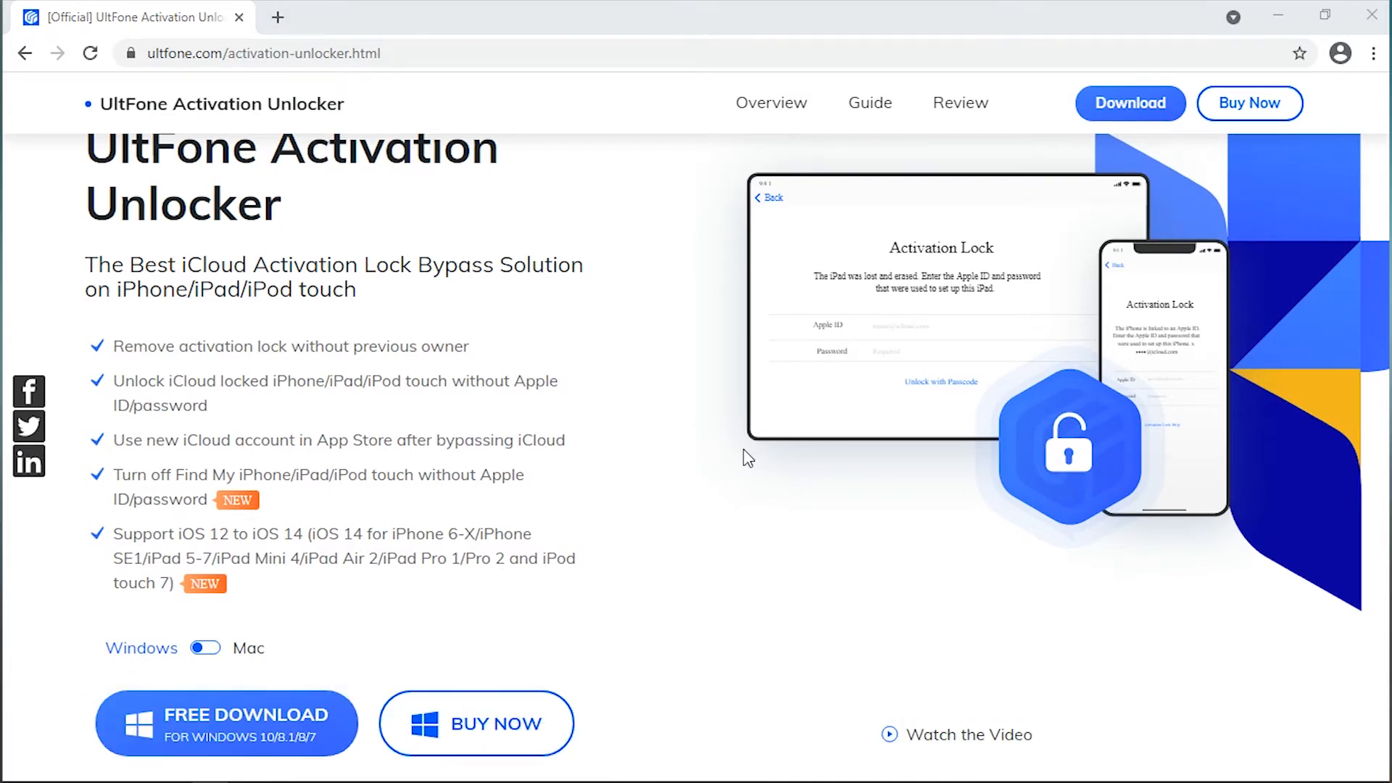
click(226, 715)
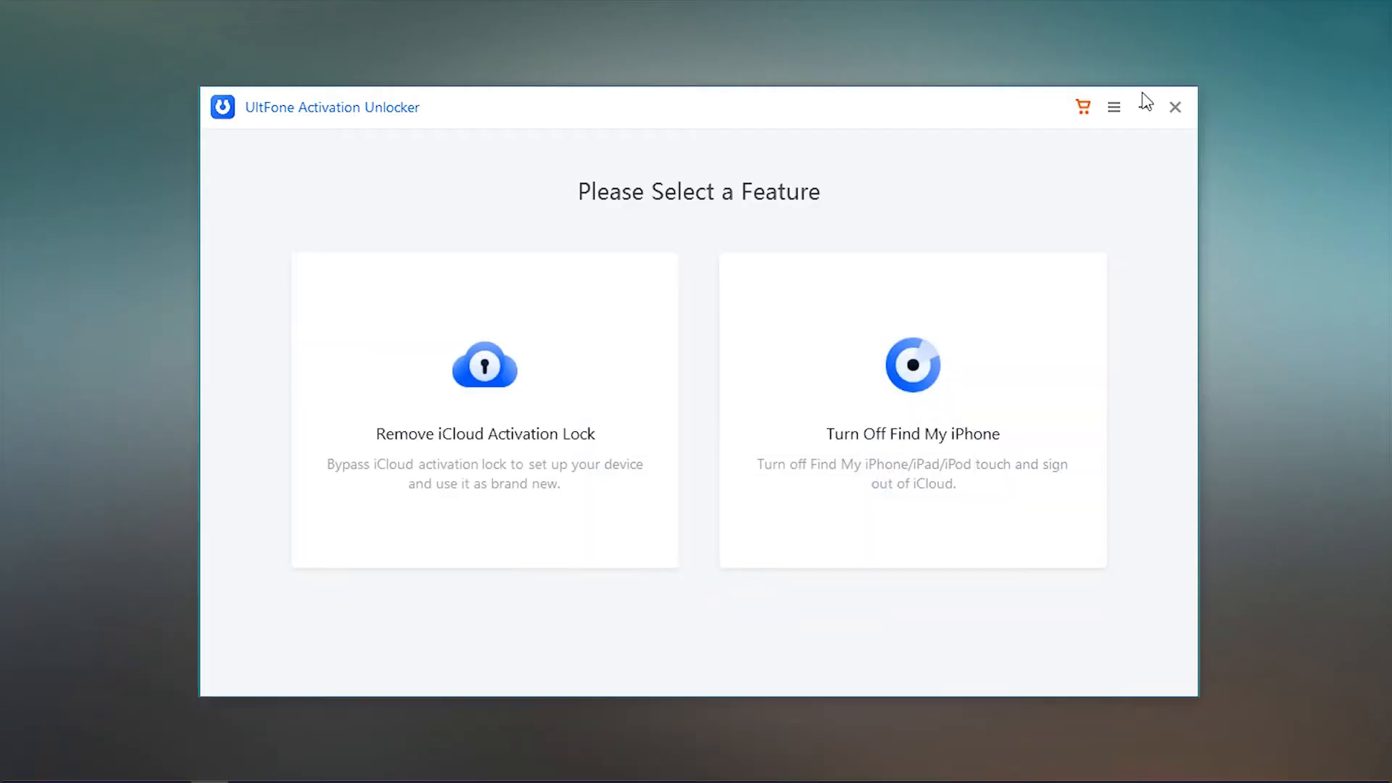
mouse_move(976, 345)
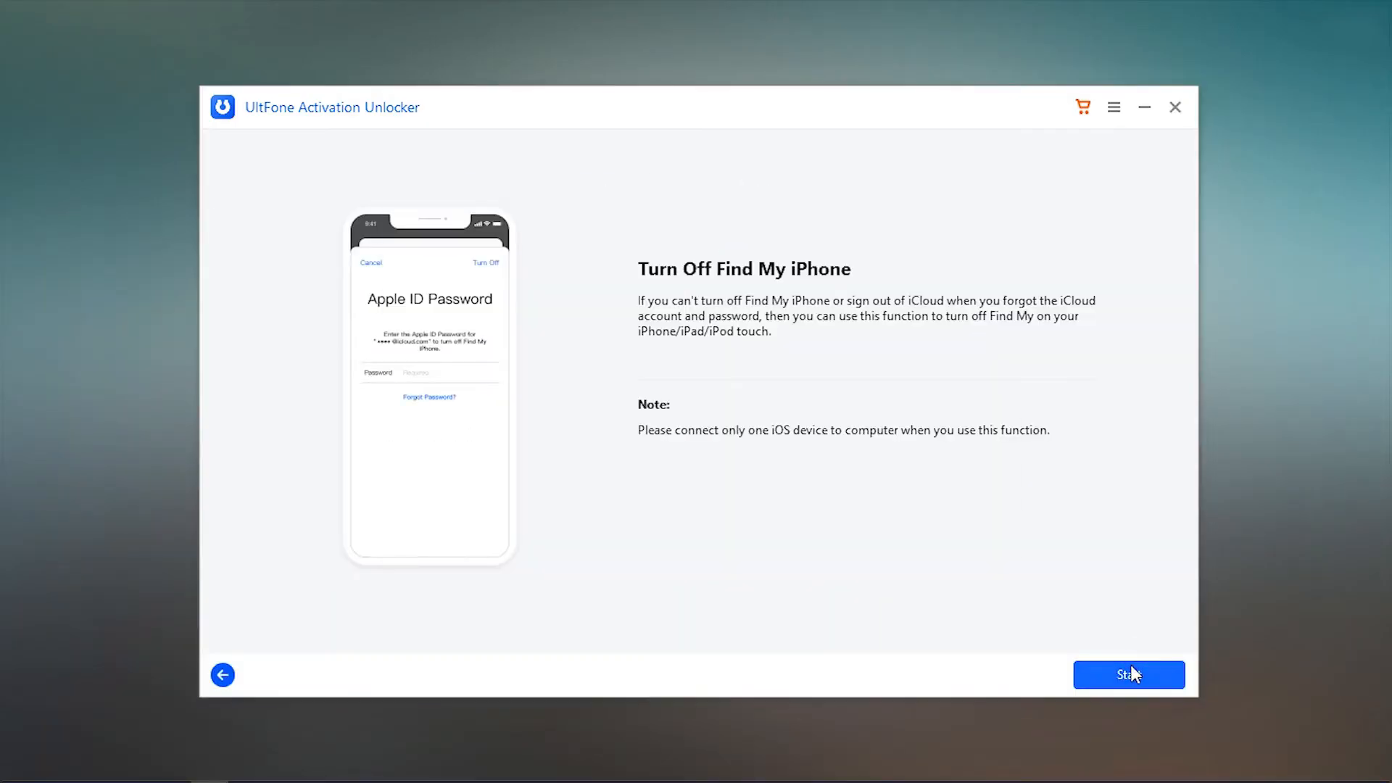
- Burn the jailbreak environment onto the NO_LABEL (I:) 64 GB USB drive, agreeing to erase it
click(1128, 674)
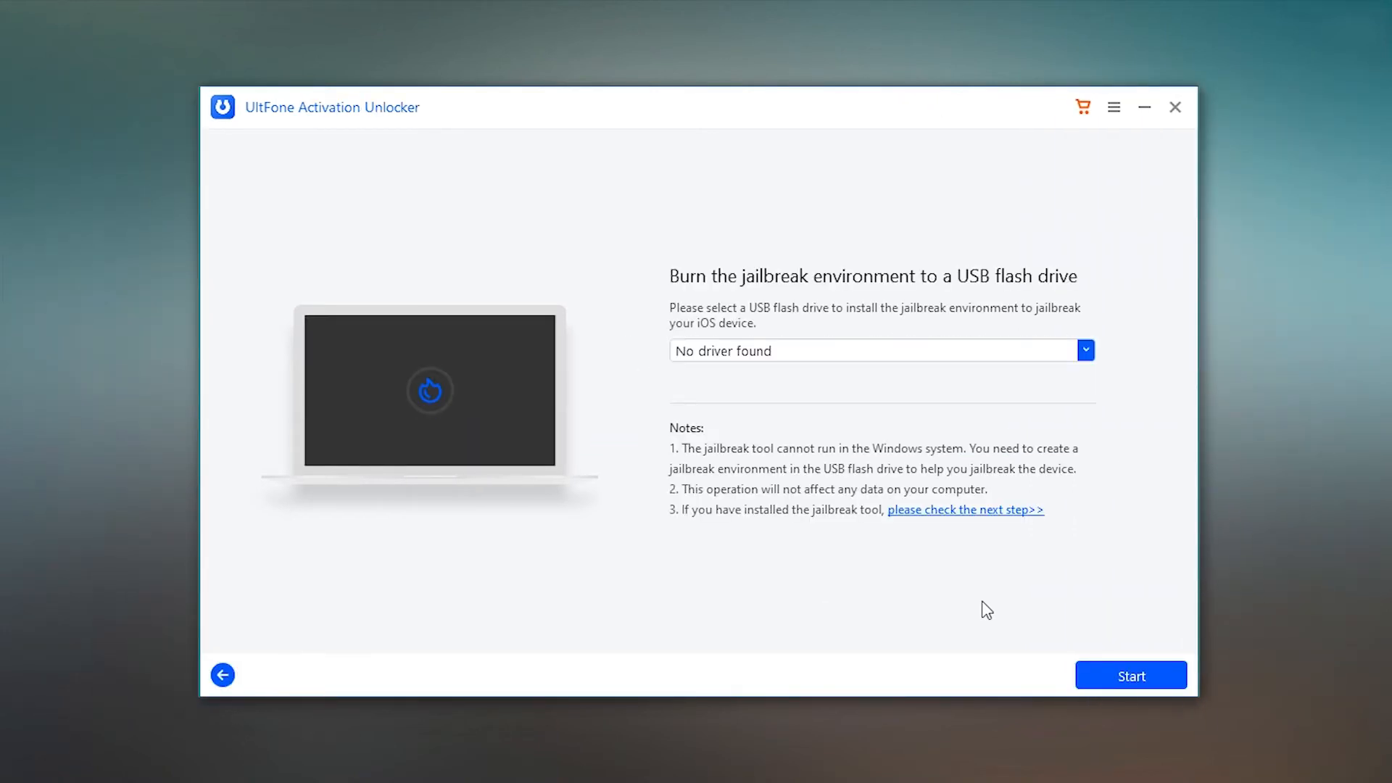
click(1085, 349)
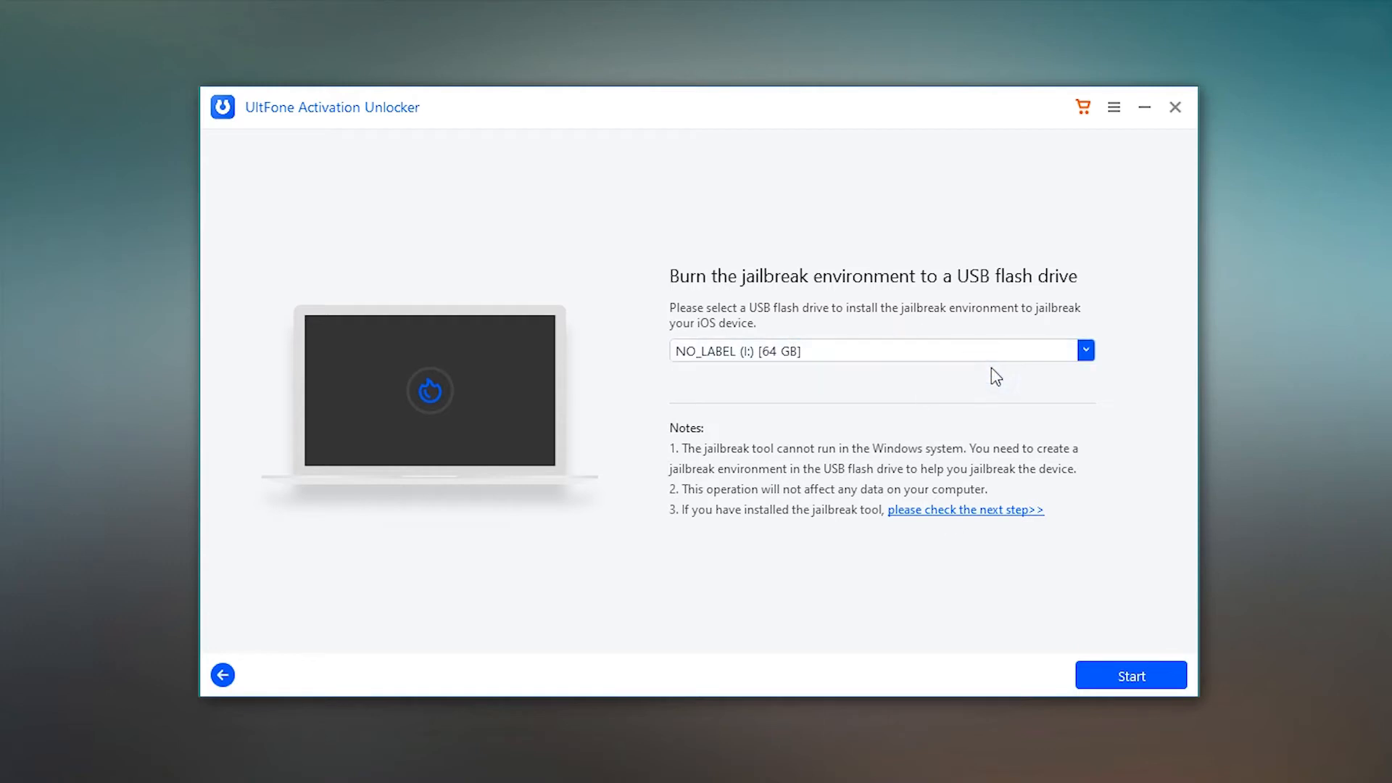
click(1130, 676)
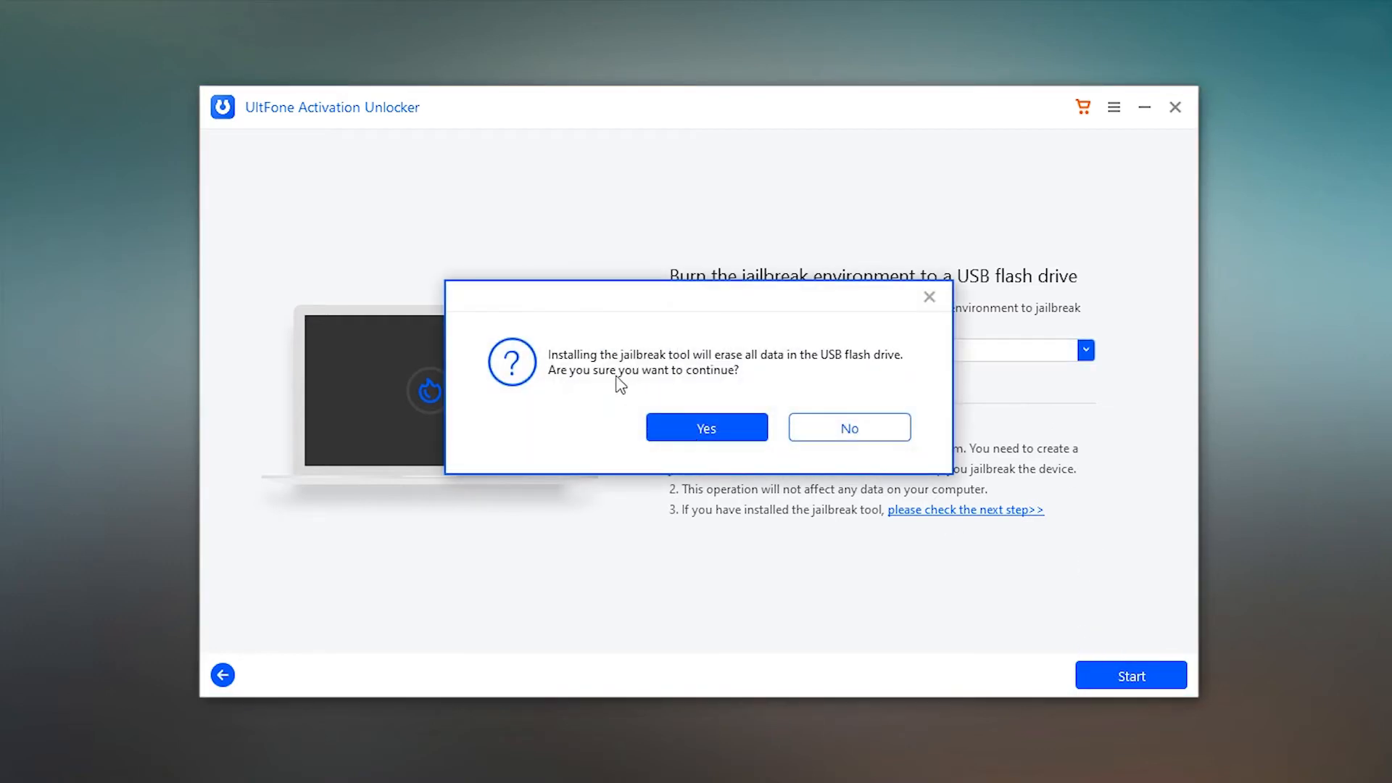
click(706, 427)
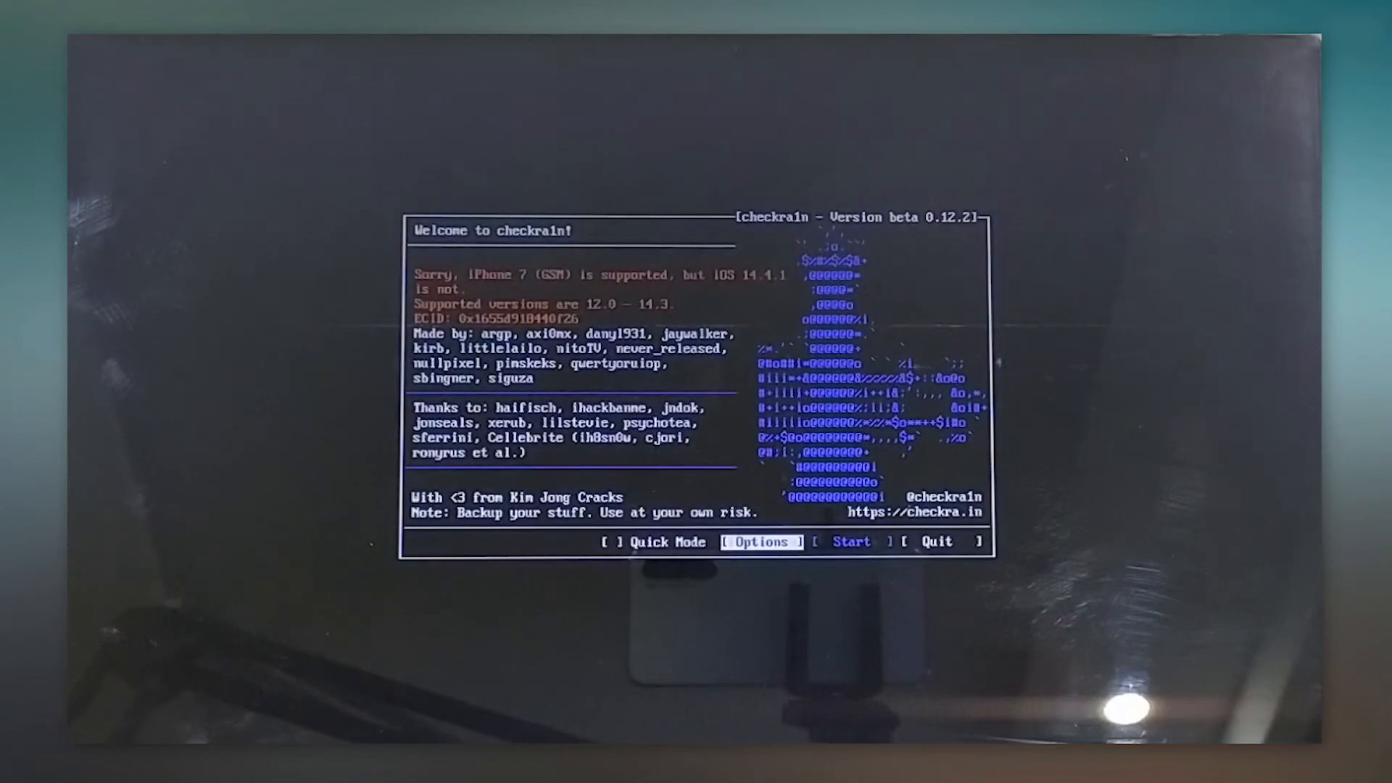
- Allow untested iOS 14.4.1 in checkra1n and start the DFU-mode jailbreak of the iPhone 7
click(759, 541)
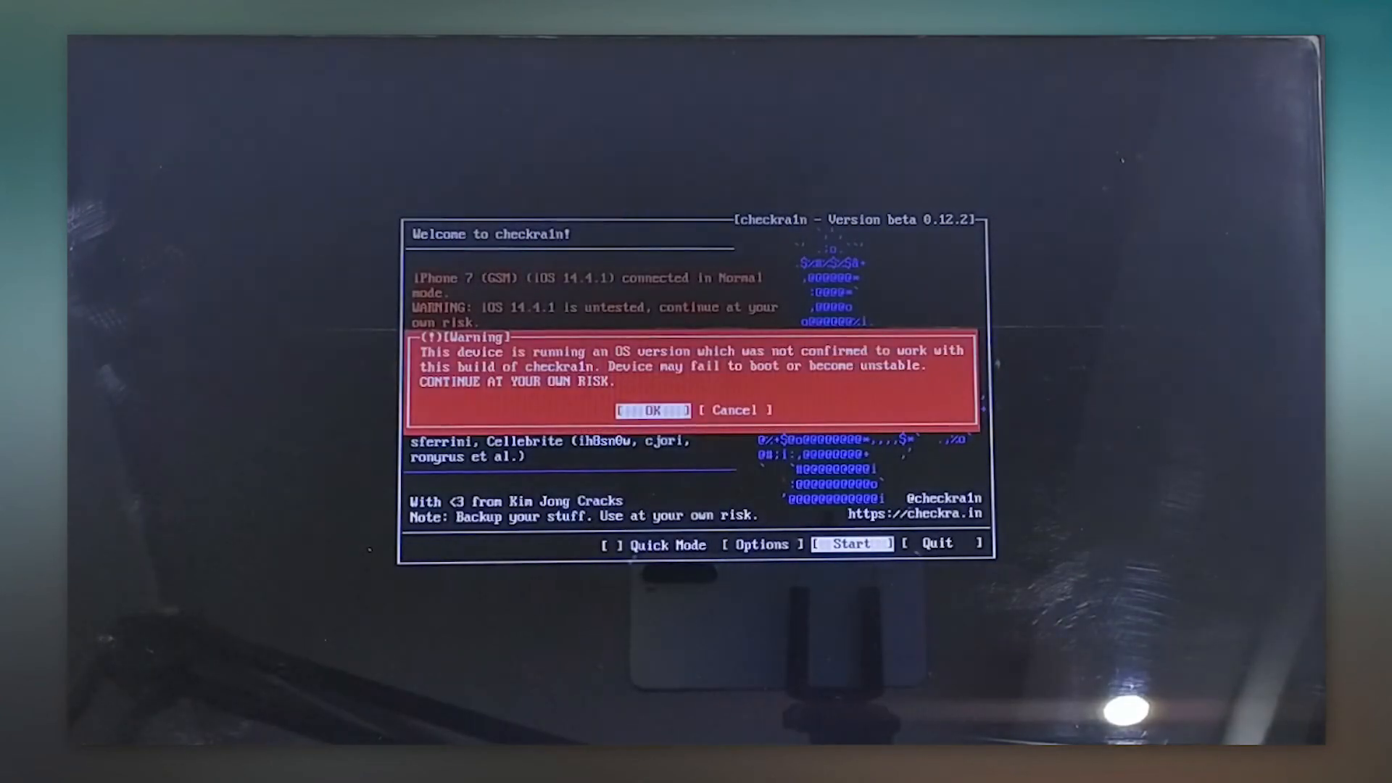
click(651, 411)
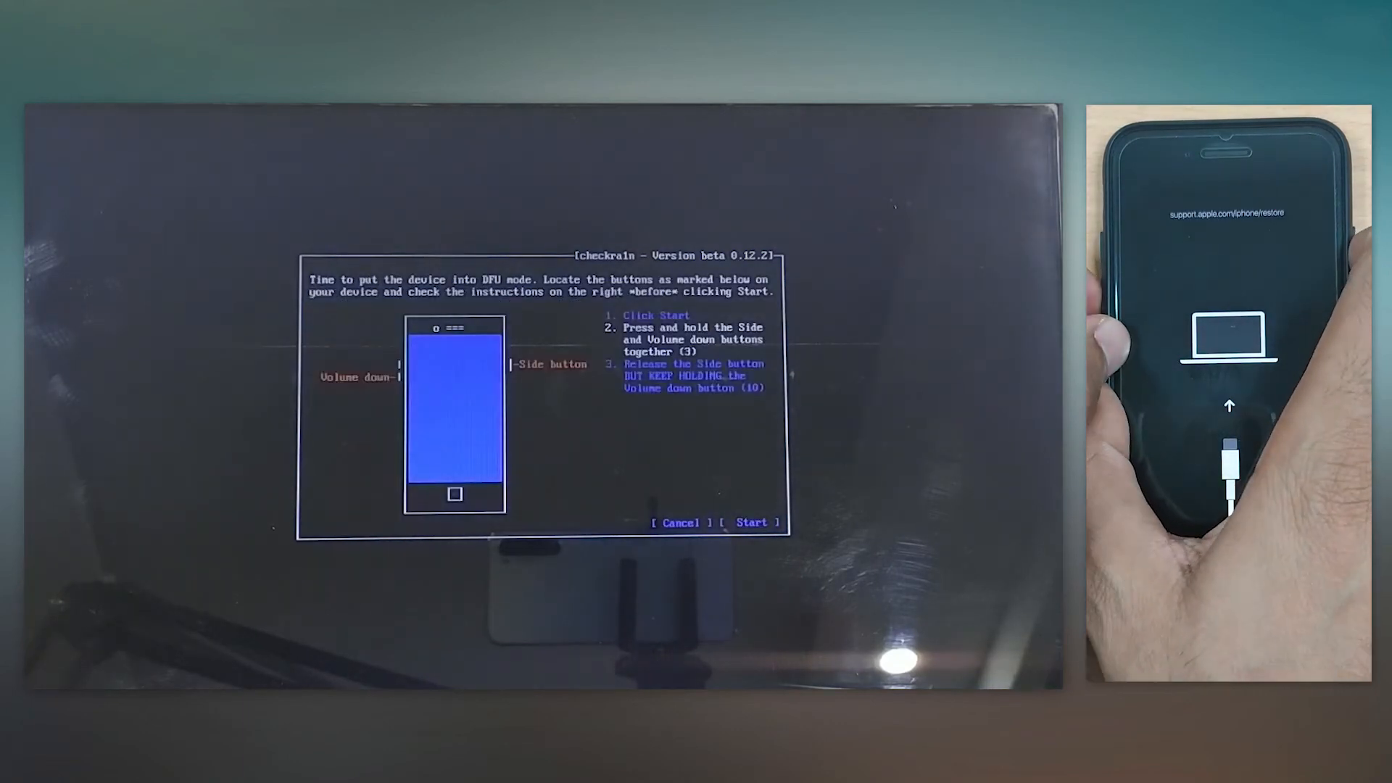
click(749, 522)
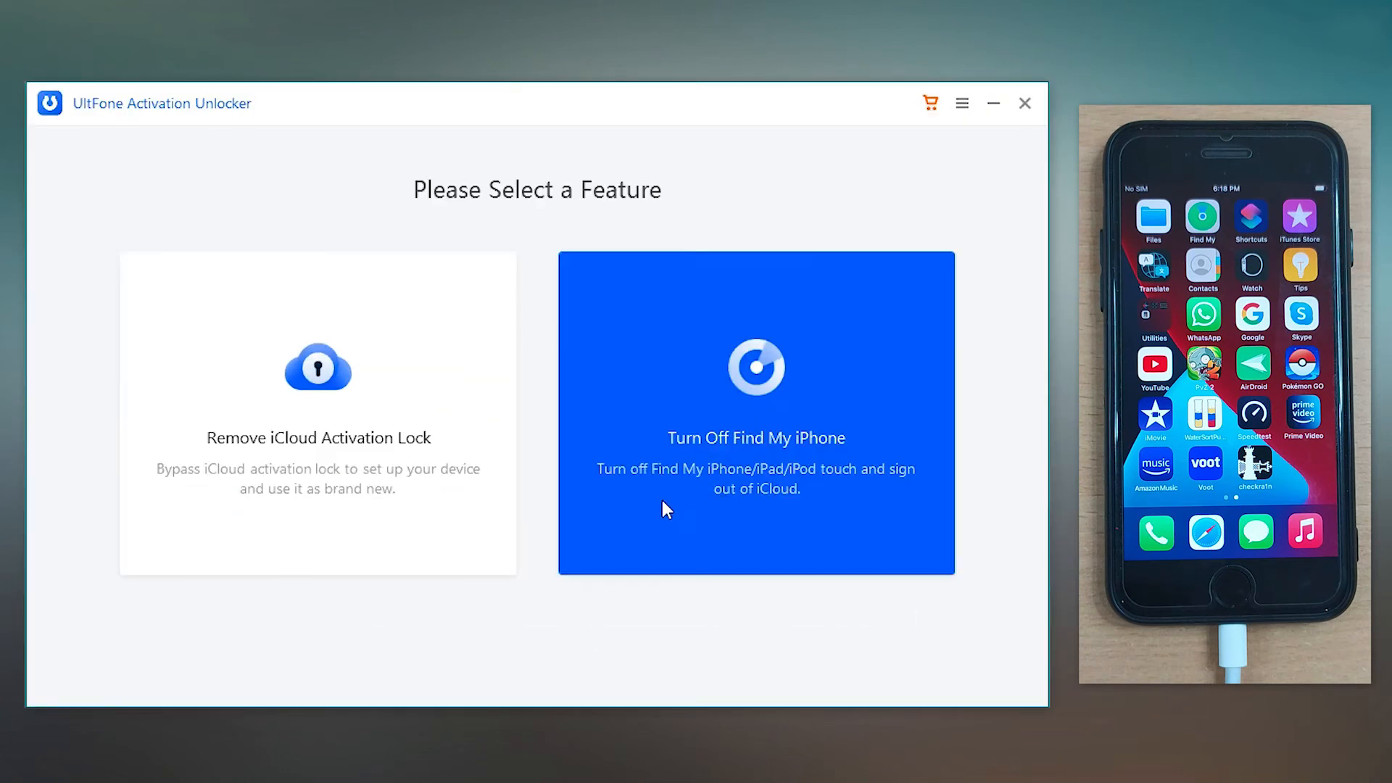
- Run Turn Off Find My iPhone and go to the FMI status verification site with the serial number
click(756, 412)
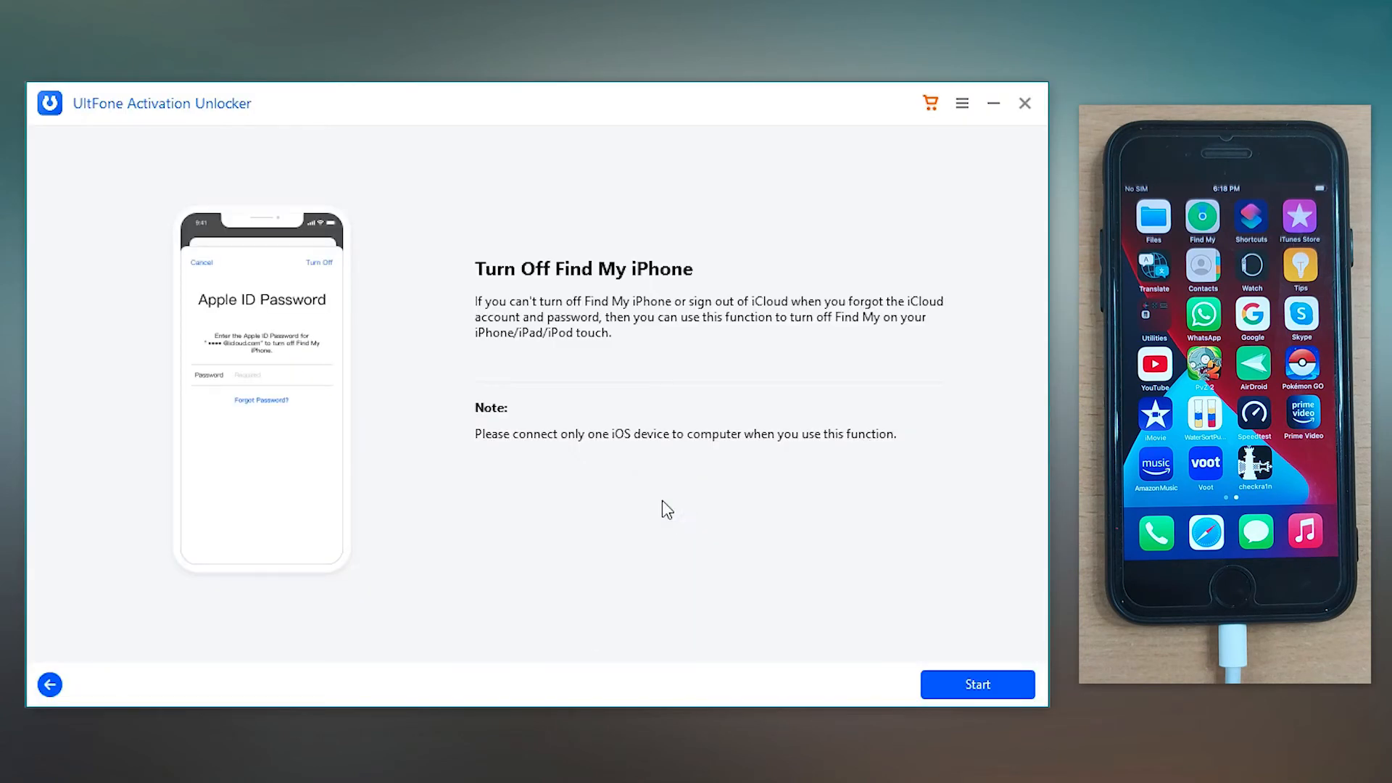
mouse_move(892, 619)
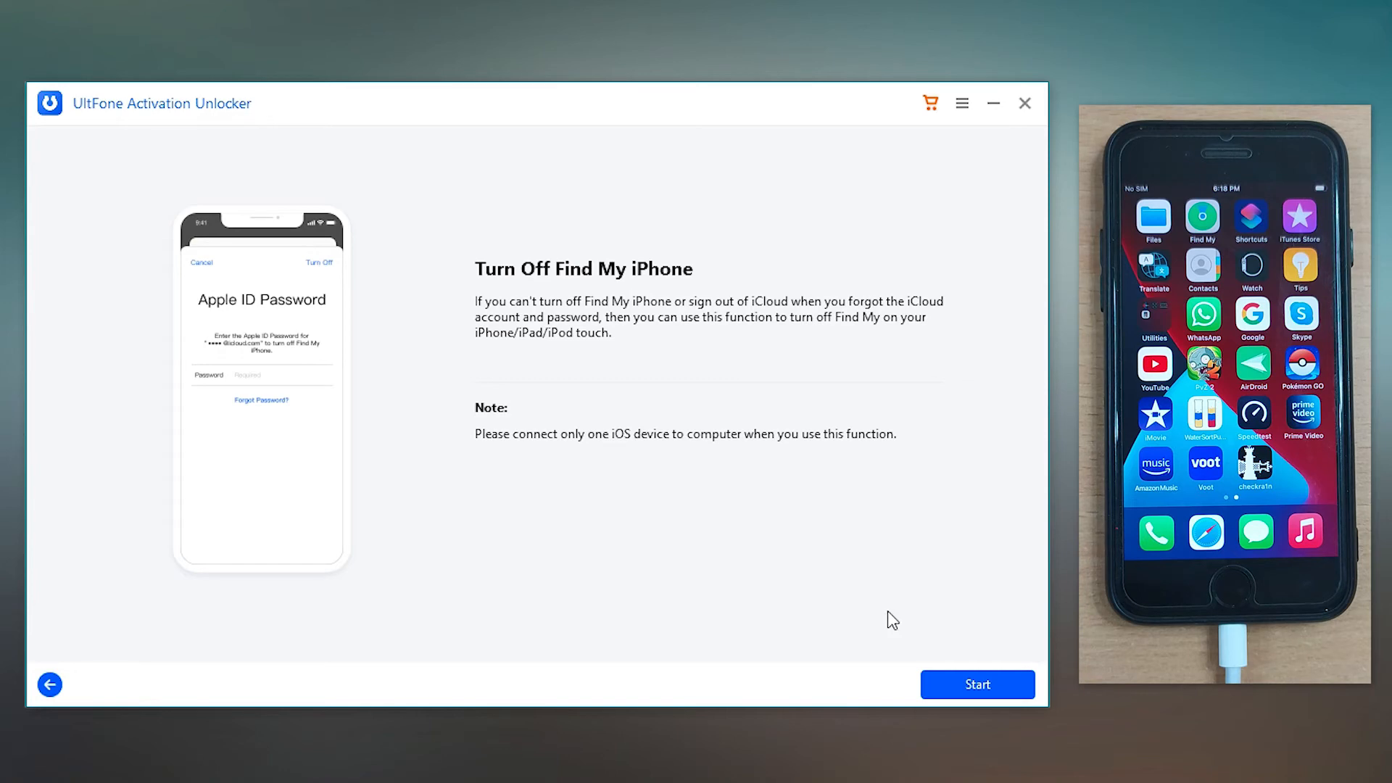
click(976, 685)
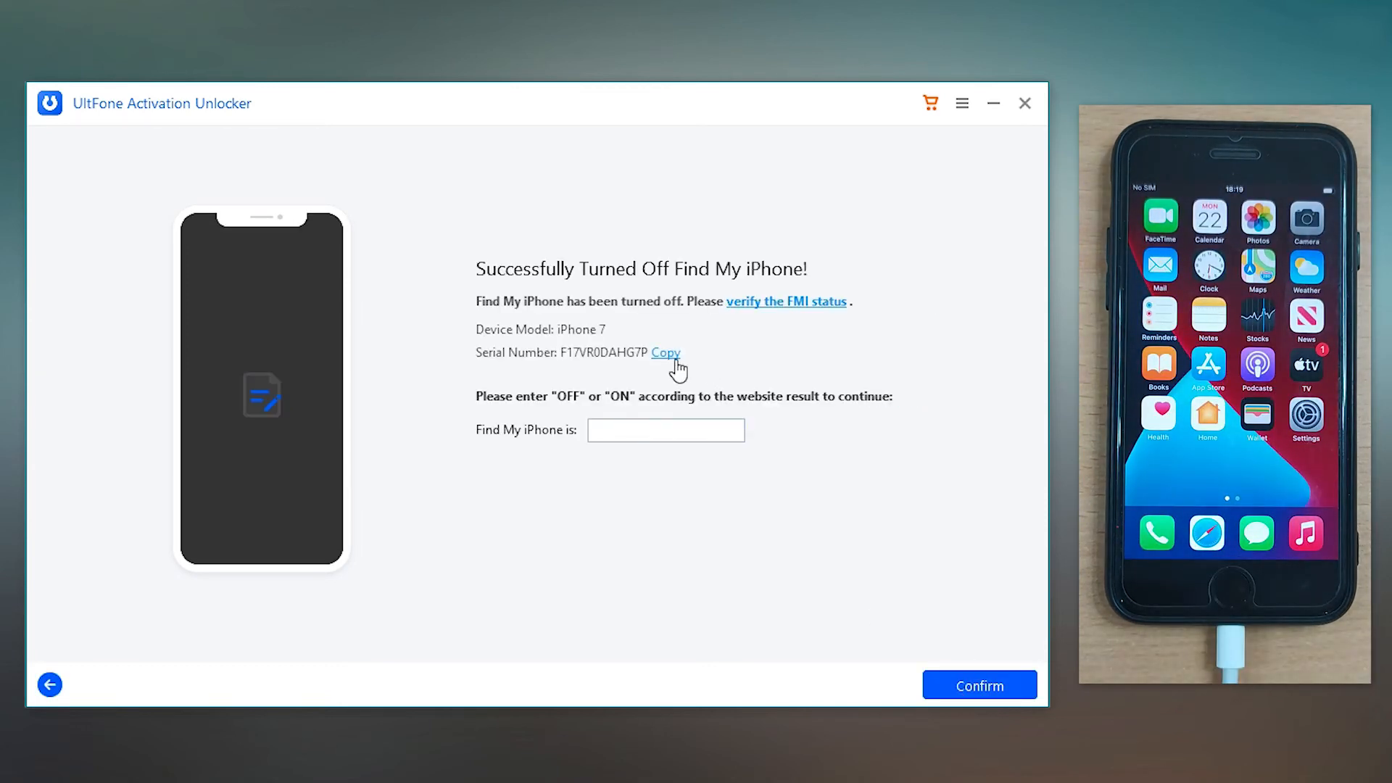
mouse_move(759, 354)
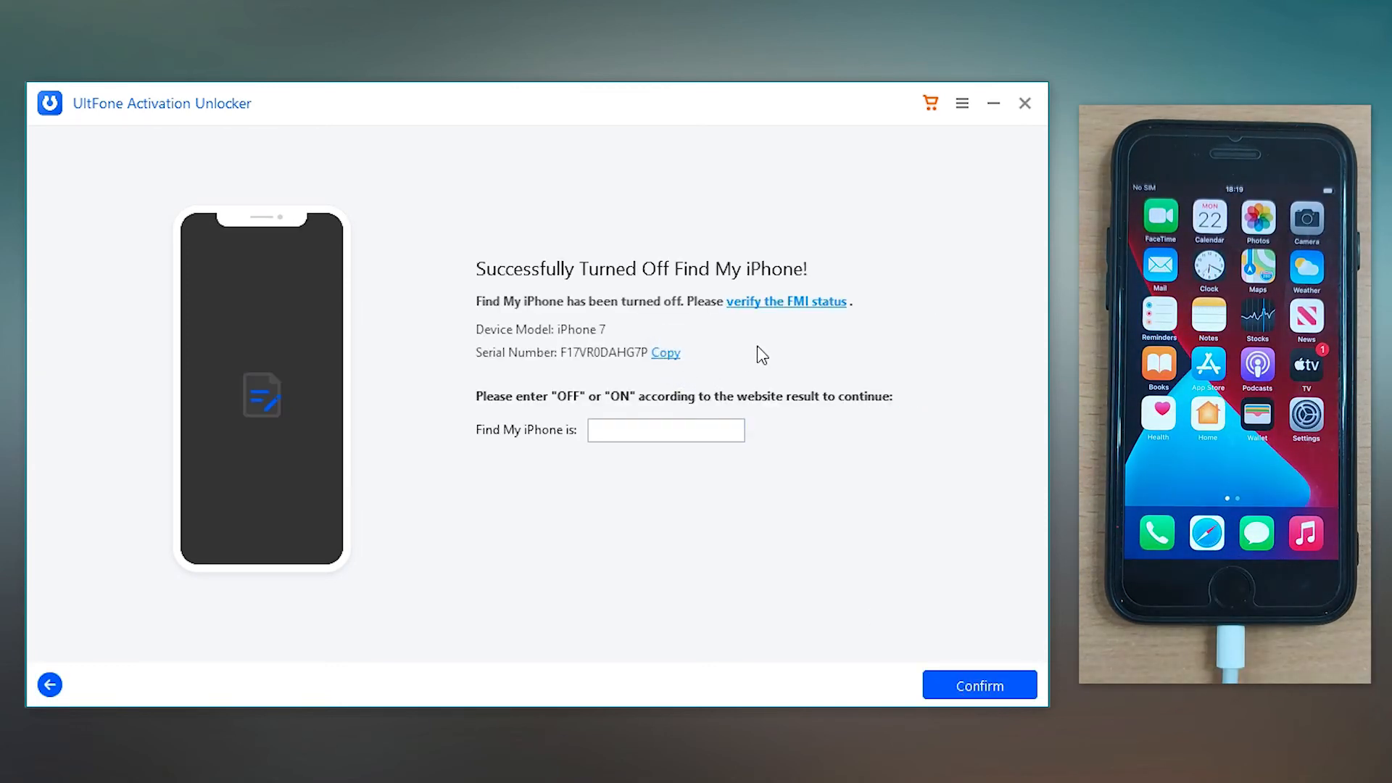
click(784, 302)
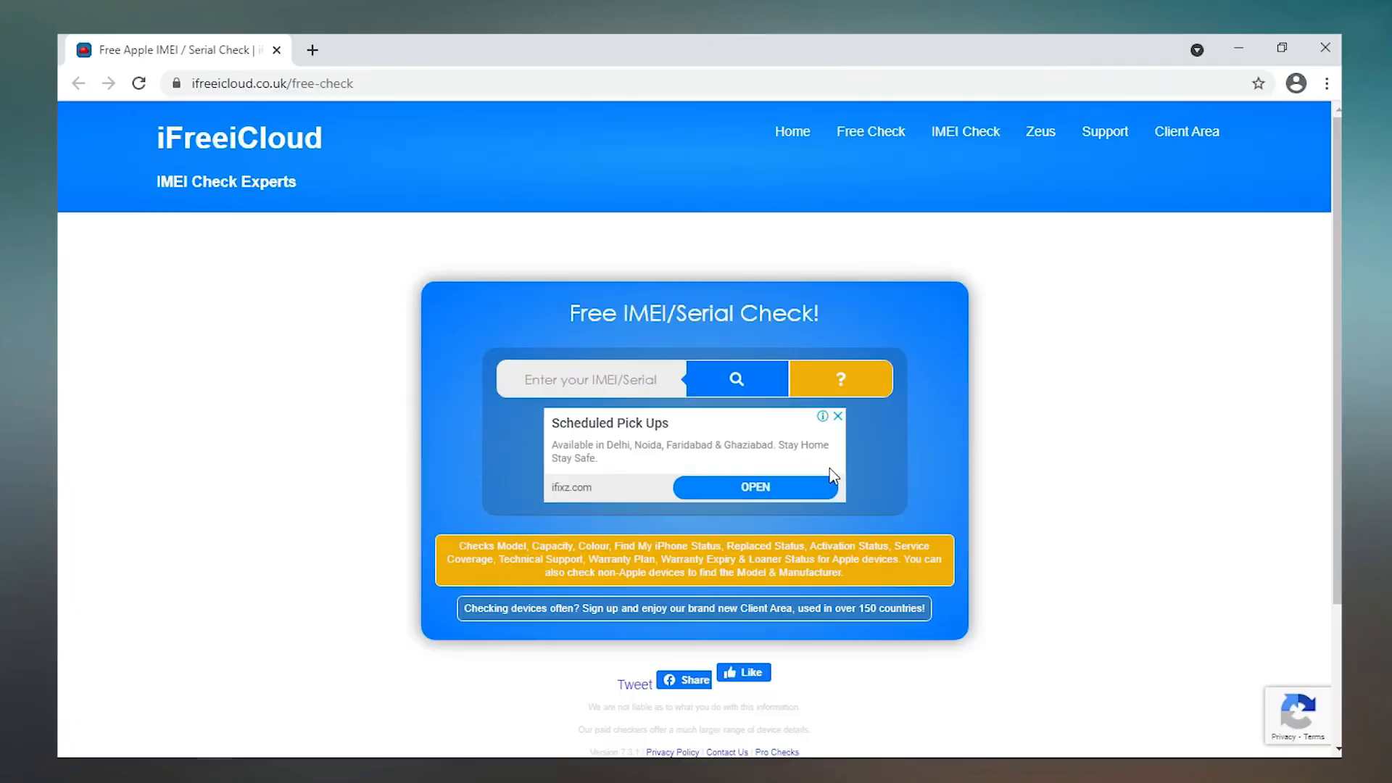
click(737, 379)
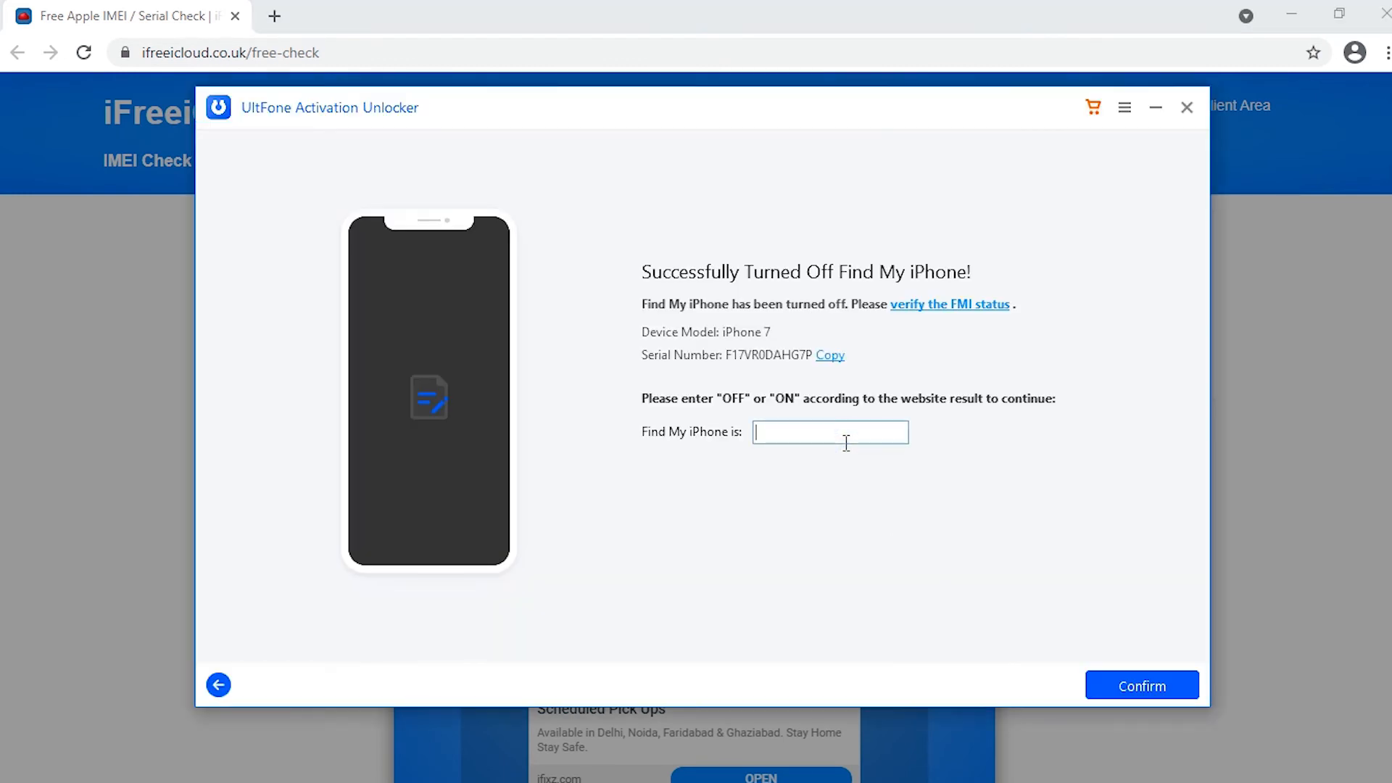
- Enter OFF as the verified Find My iPhone status and confirm it
text(OFF)
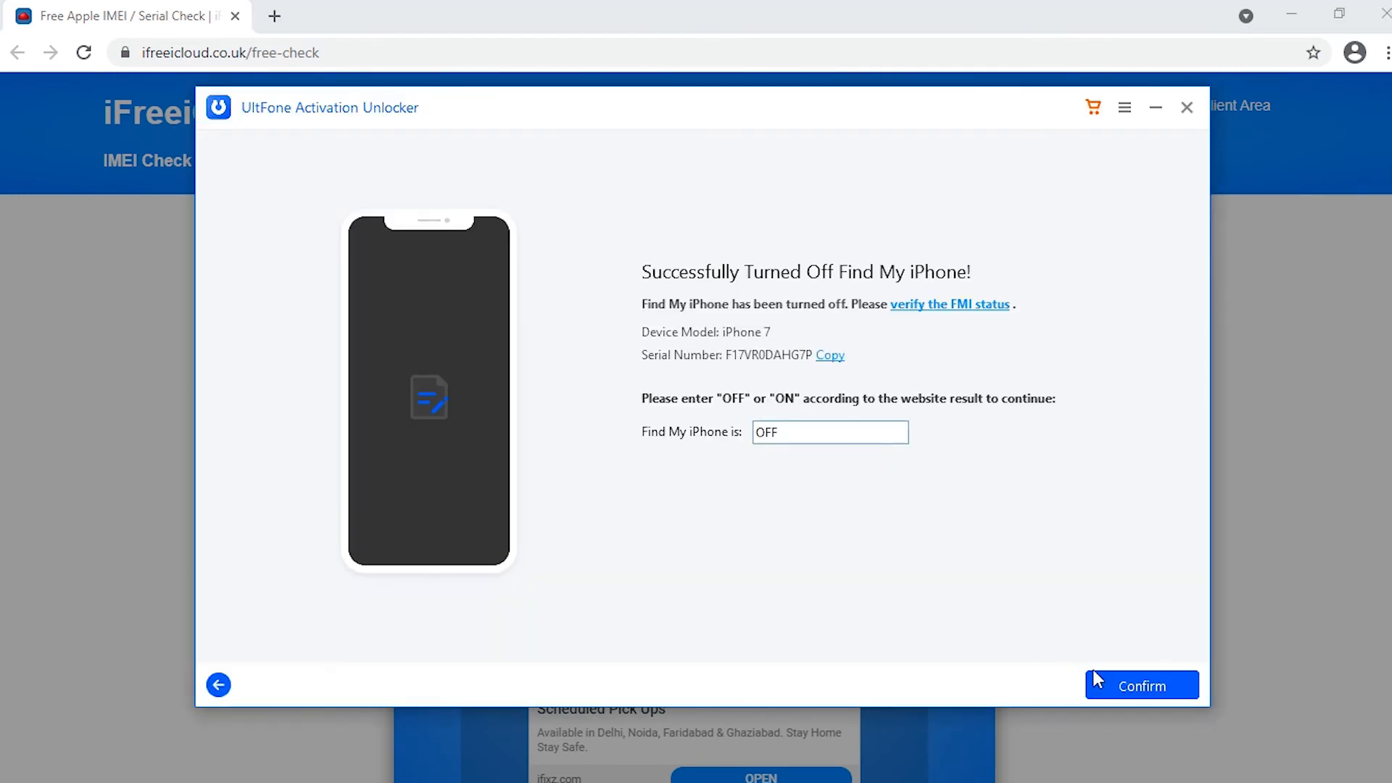
click(1142, 685)
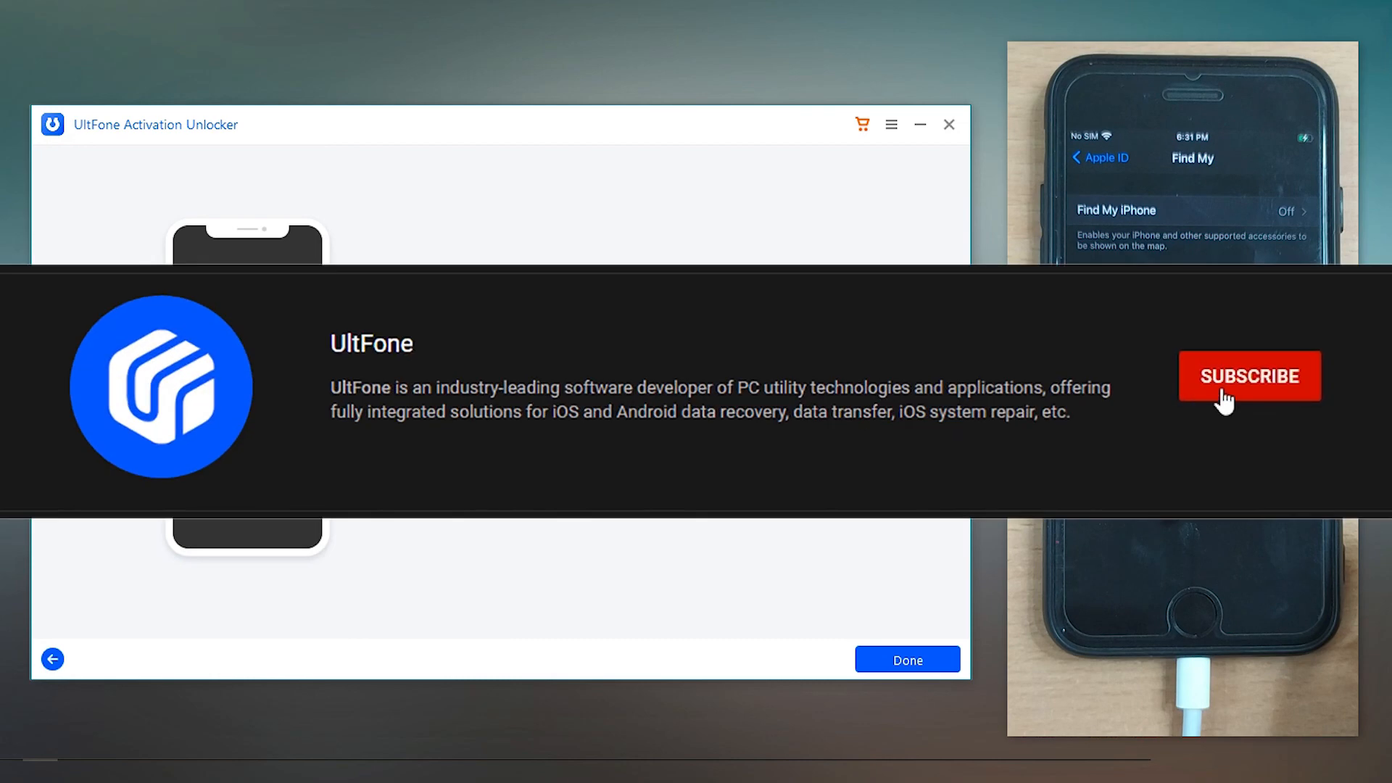
- Subscribe to the UltFone YouTube channel
click(1247, 375)
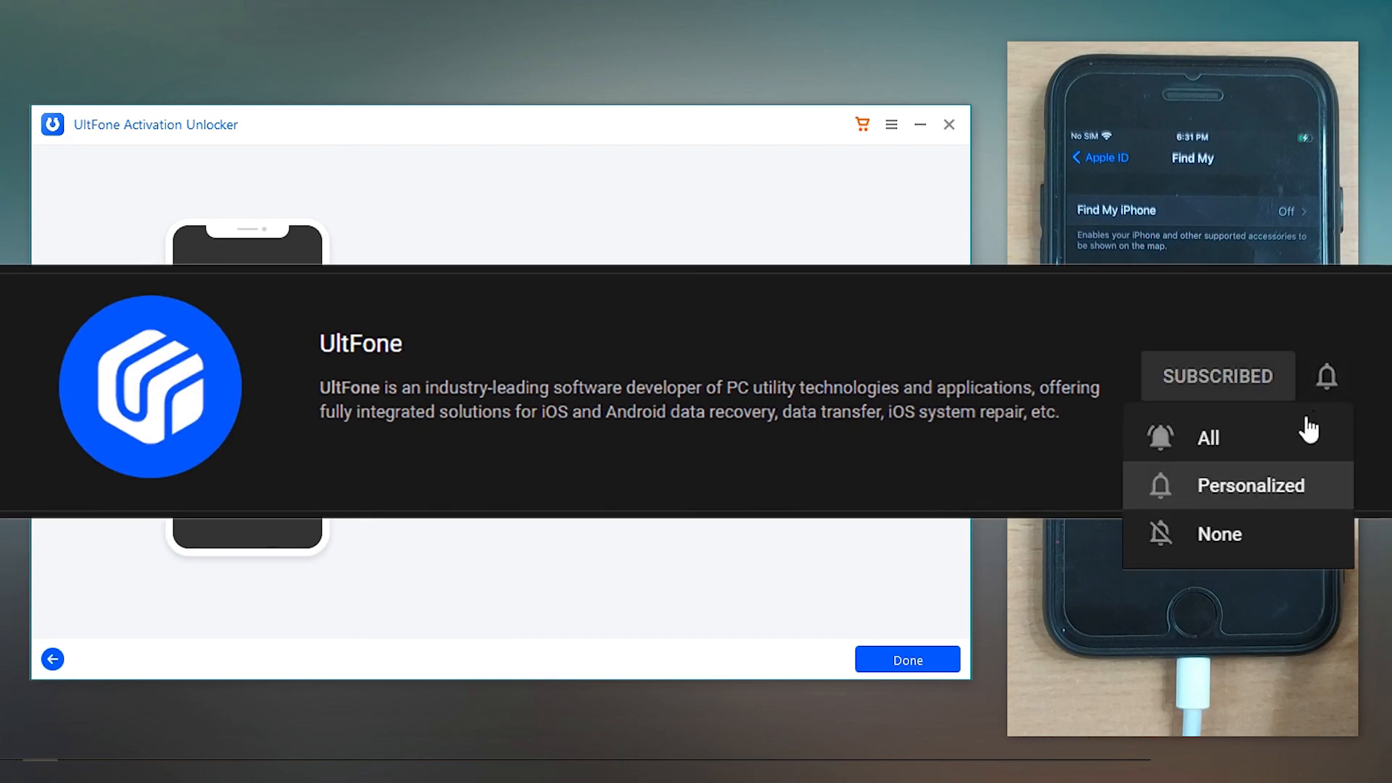